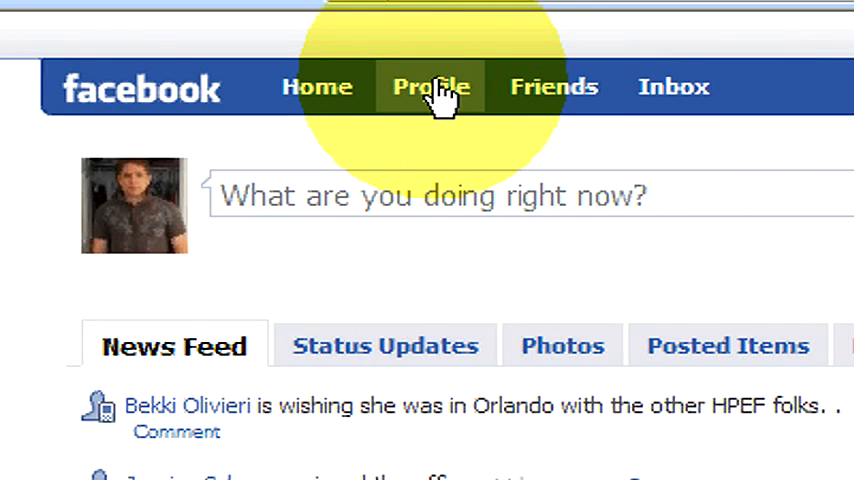
Step: Go from the news feed to your own Facebook profile page
{"action": "left_click", "coordinate": [428, 88]}
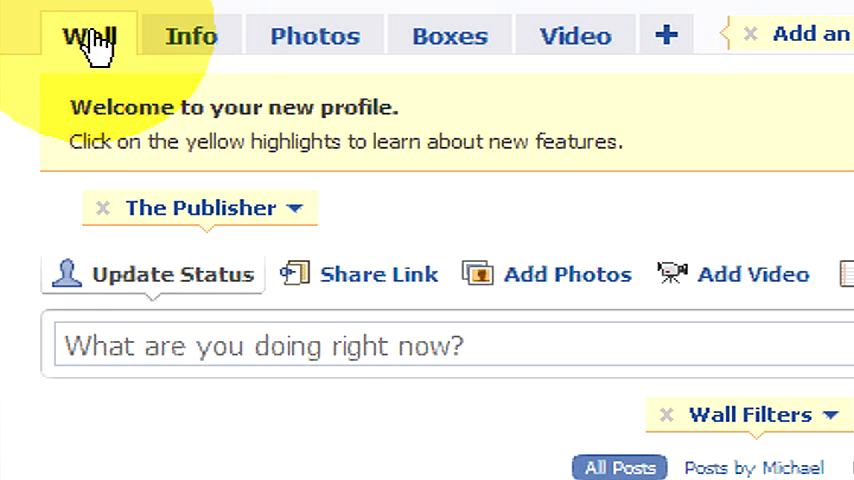
{"action": "mouse_move", "coordinate": [448, 36]}
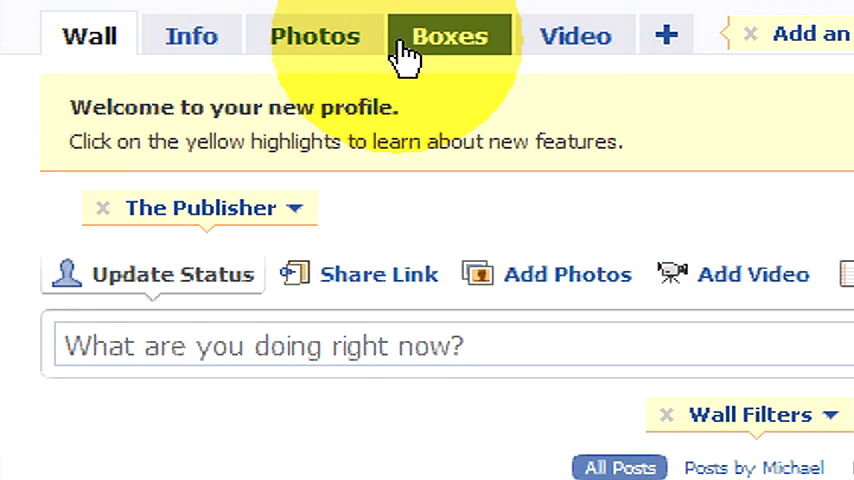
{"action": "mouse_move", "coordinate": [316, 36]}
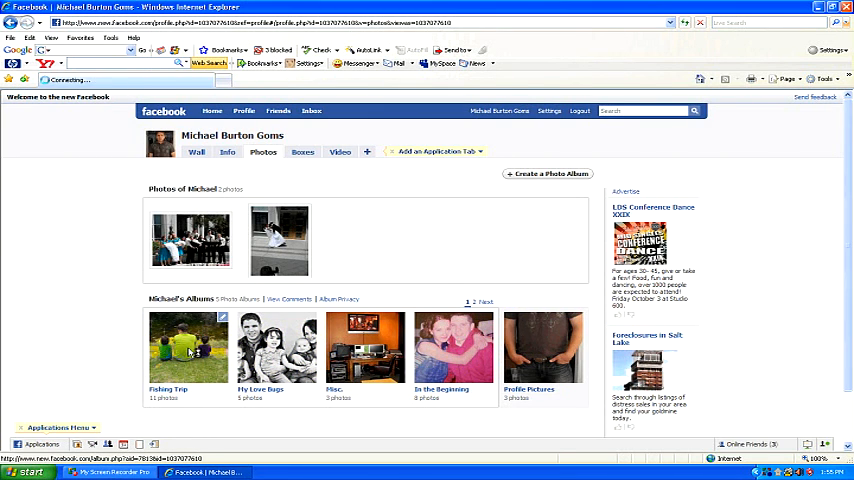
Step: Open the Fishing Trip album and start adding more photos to it
{"action": "left_click", "coordinate": [188, 348]}
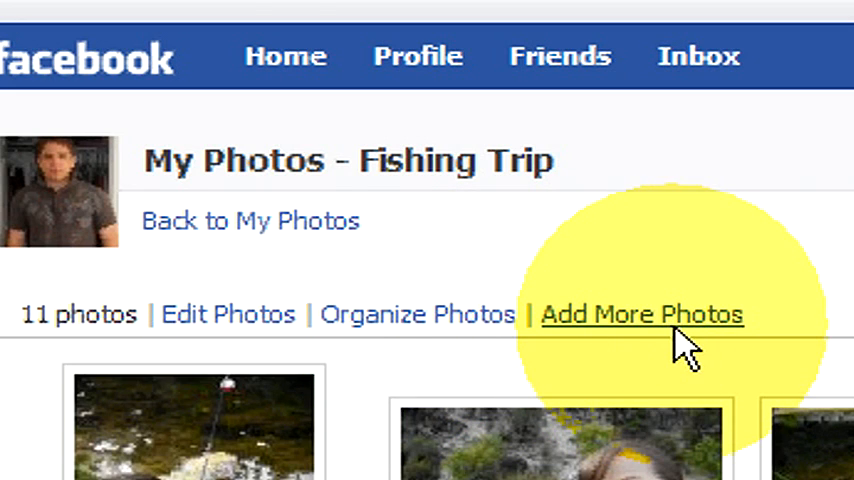
{"action": "left_click", "coordinate": [640, 314]}
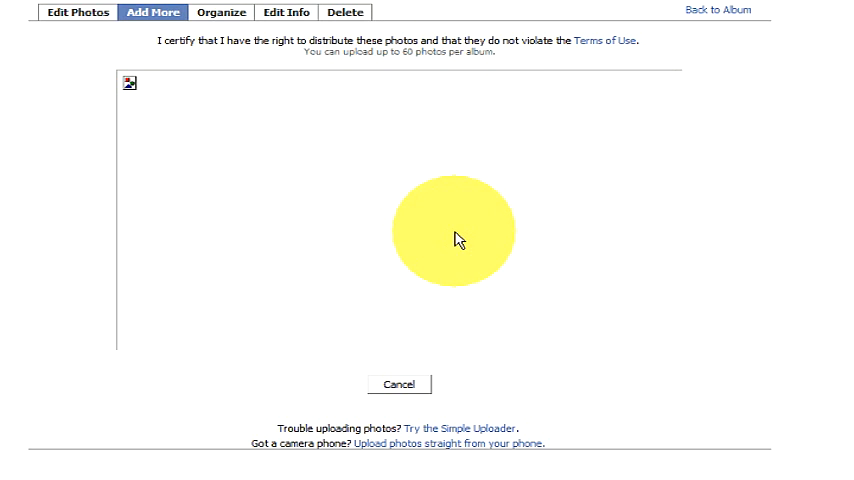
{"action": "mouse_move", "coordinate": [454, 220]}
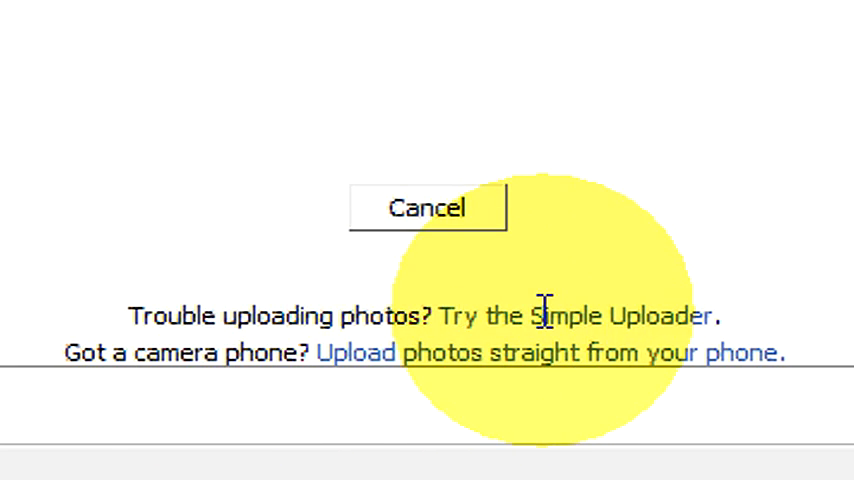
{"action": "mouse_move", "coordinate": [670, 312]}
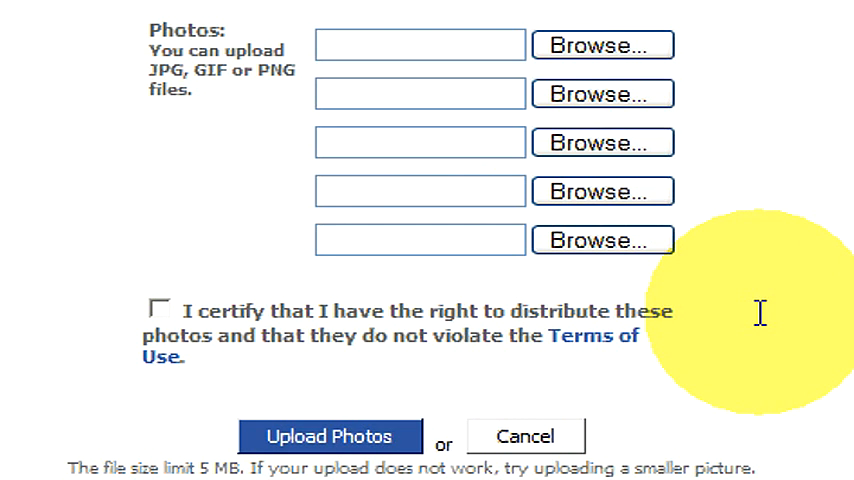
{"action": "mouse_move", "coordinate": [690, 148]}
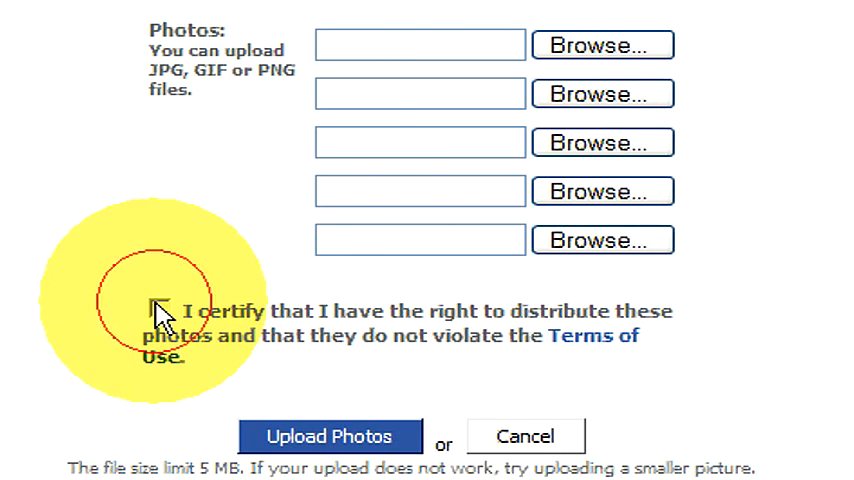
Step: Tick the rights-certification checkbox on the Simple Uploader, then clear it again
{"action": "left_click", "coordinate": [160, 312]}
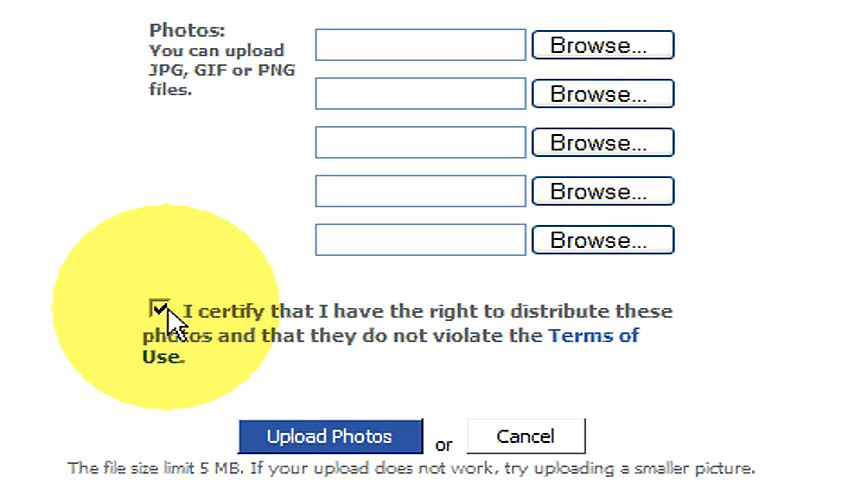
{"action": "left_click", "coordinate": [160, 310]}
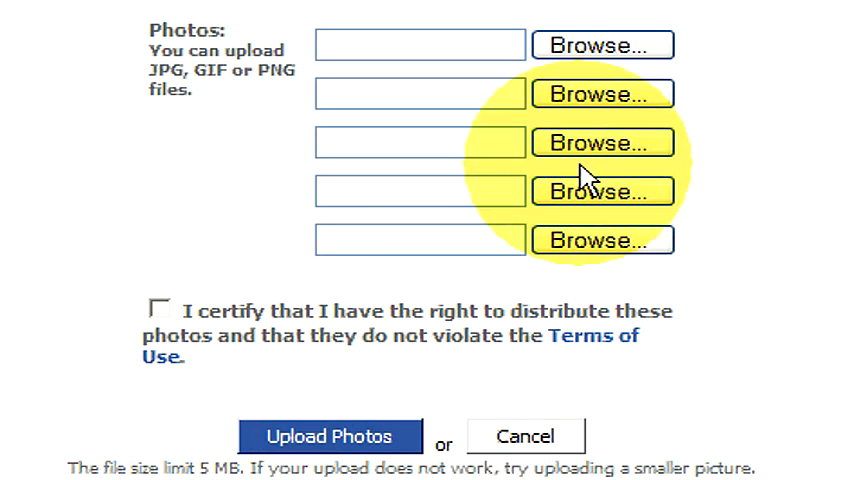
Step: Choose IMG0, the sailing-boat sunset picture from My Pictures, for the first photo slot
{"action": "left_click", "coordinate": [600, 142]}
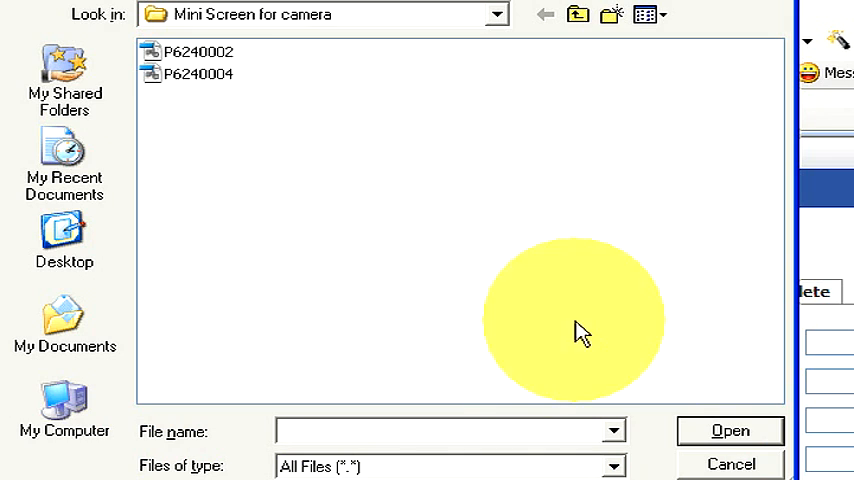
{"action": "left_click", "coordinate": [64, 324]}
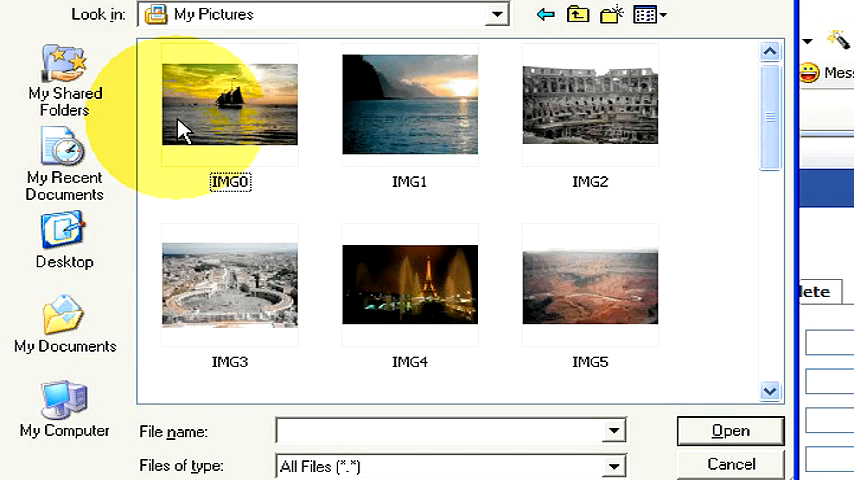
{"action": "left_click", "coordinate": [228, 108]}
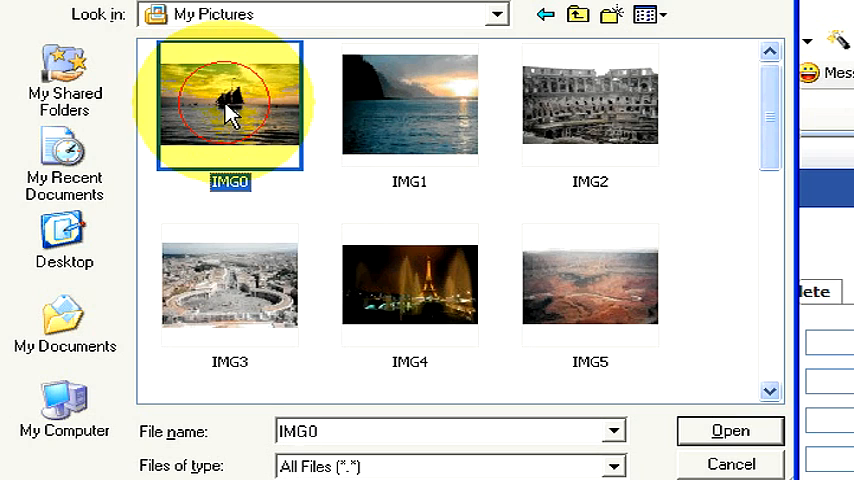
{"action": "left_click", "coordinate": [728, 430]}
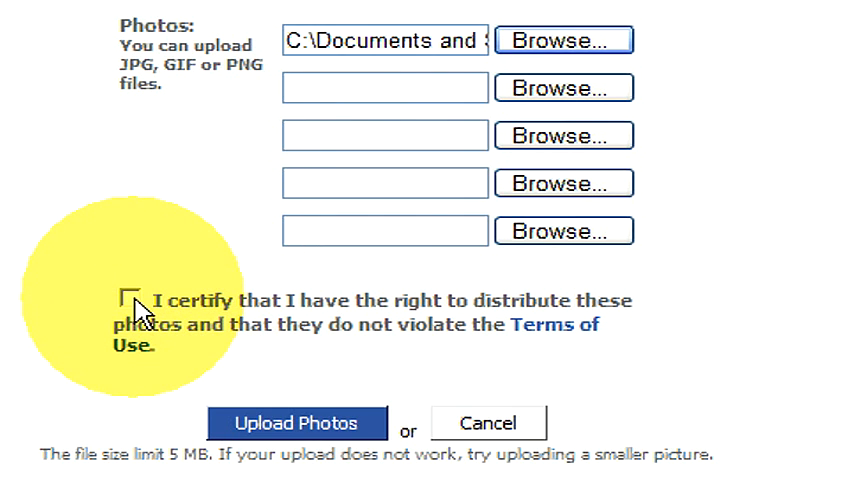
Step: Certify distribution rights and upload the sunset photo to the Fishing Trip album
{"action": "left_click", "coordinate": [136, 300]}
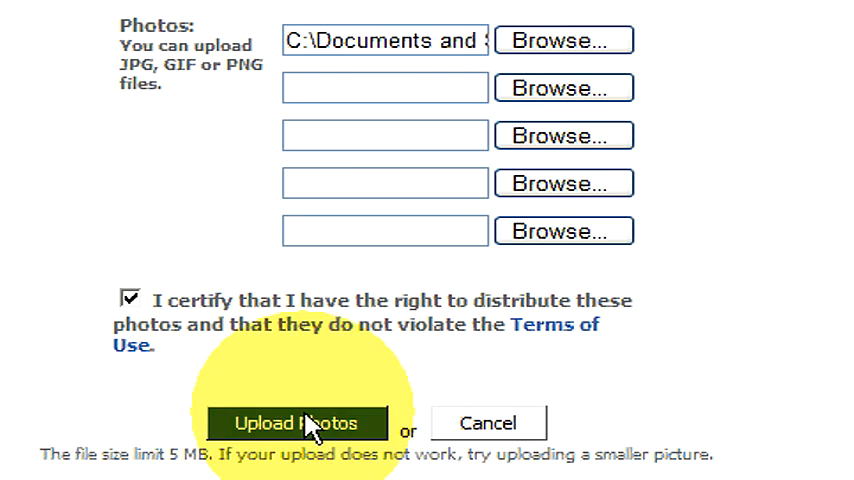
{"action": "left_click", "coordinate": [296, 422]}
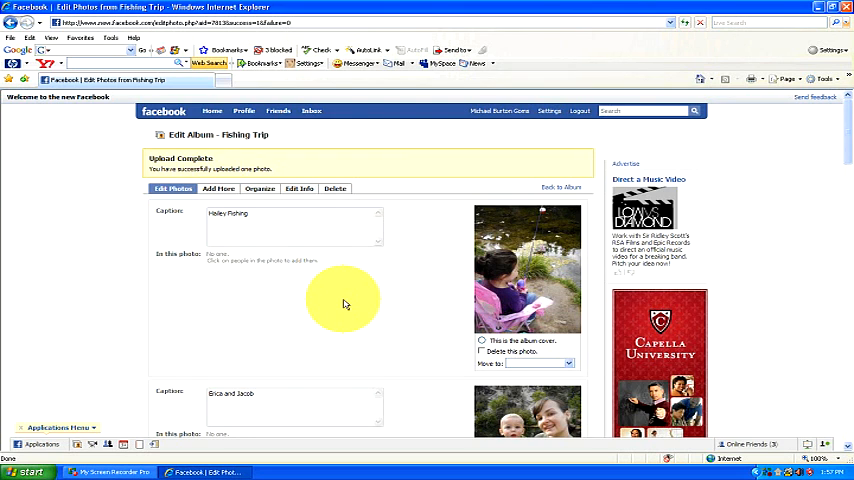
Step: Caption the new sunset photo 'Boat in Water' and save the album changes
{"action": "scroll", "scroll_direction": "down", "scroll_amount": 3}
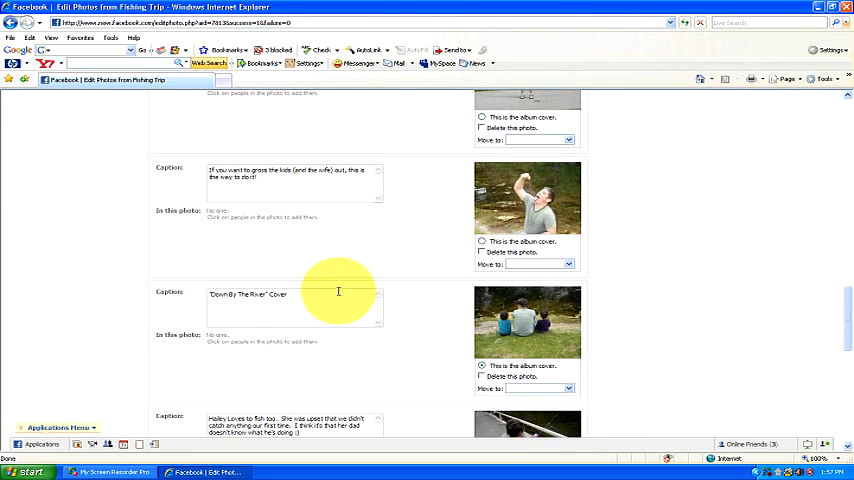
{"action": "scroll", "scroll_direction": "down", "scroll_amount": 3}
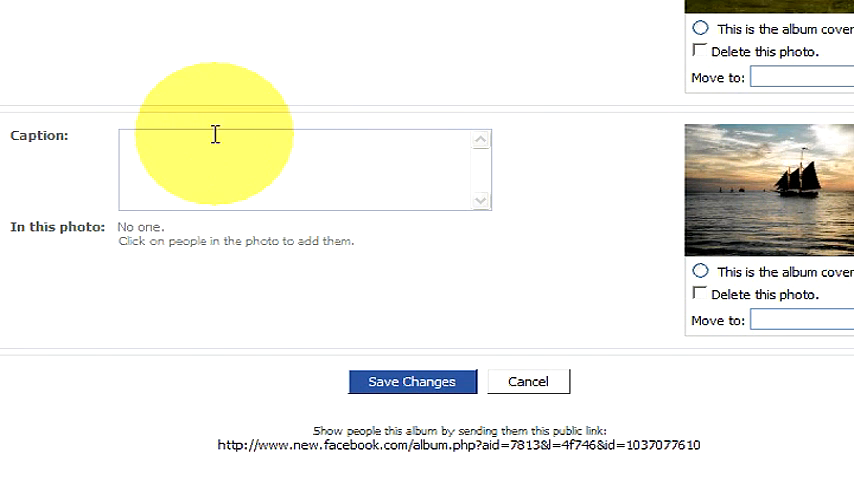
{"action": "mouse_move", "coordinate": [168, 158]}
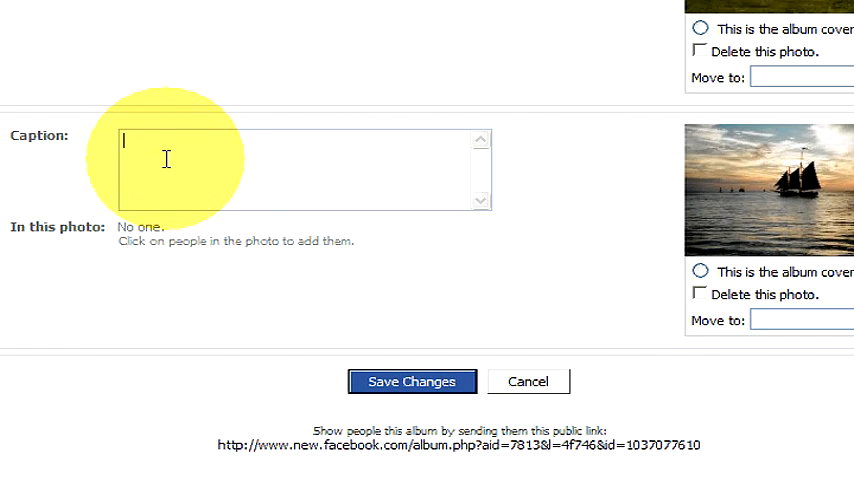
{"action": "type", "text": "Boat in Wat"}
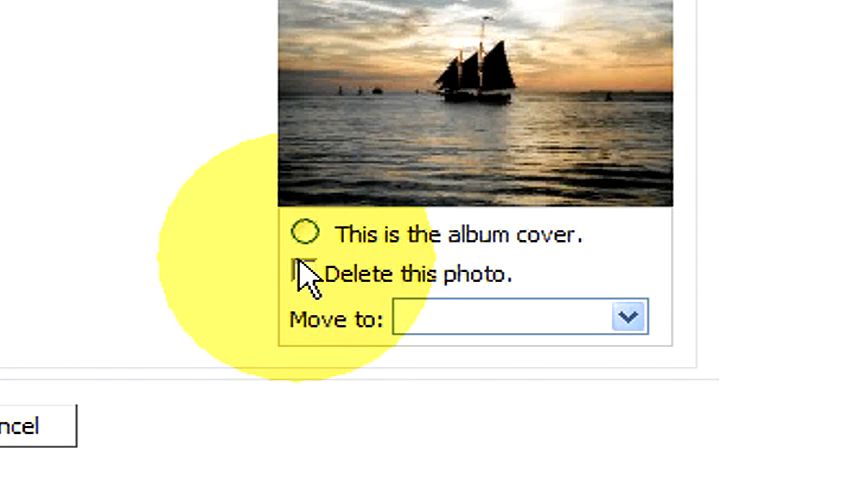
{"action": "left_click", "coordinate": [628, 316]}
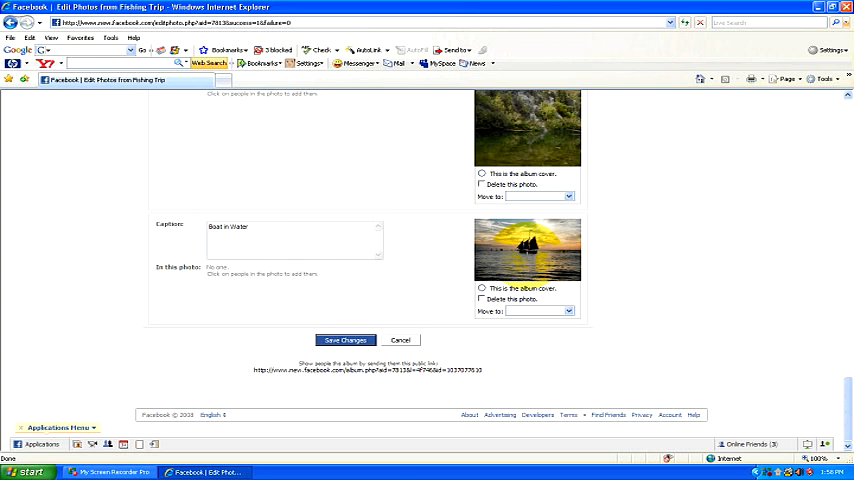
{"action": "left_click", "coordinate": [344, 340]}
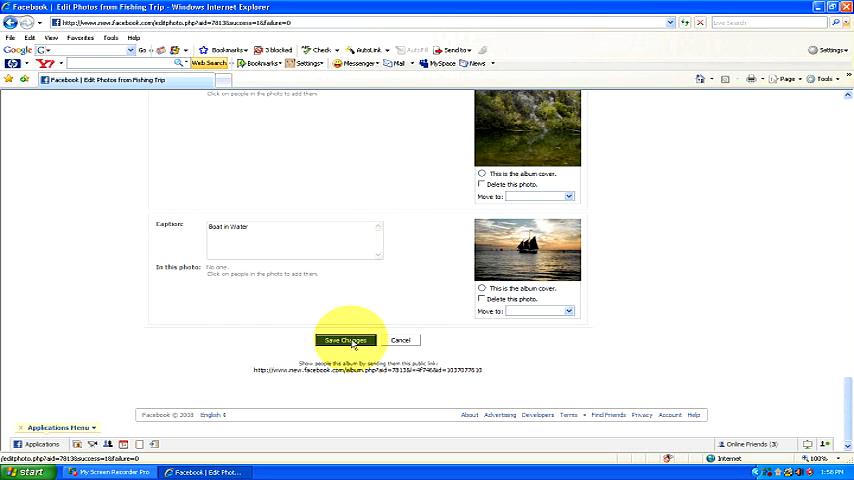